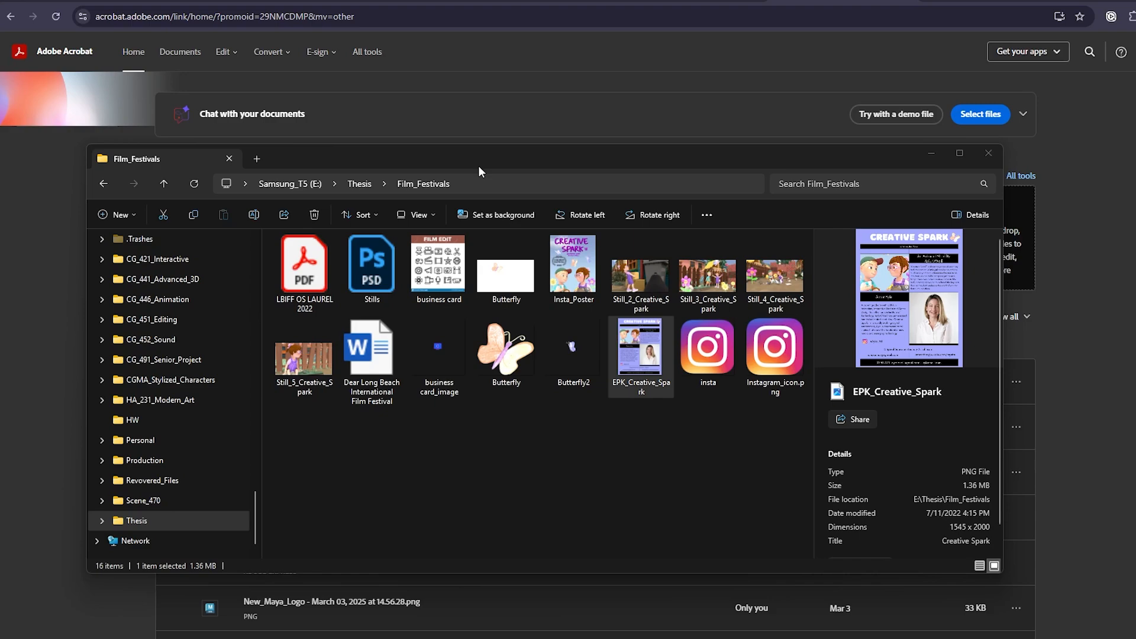
pyautogui.moveTo(479, 164)
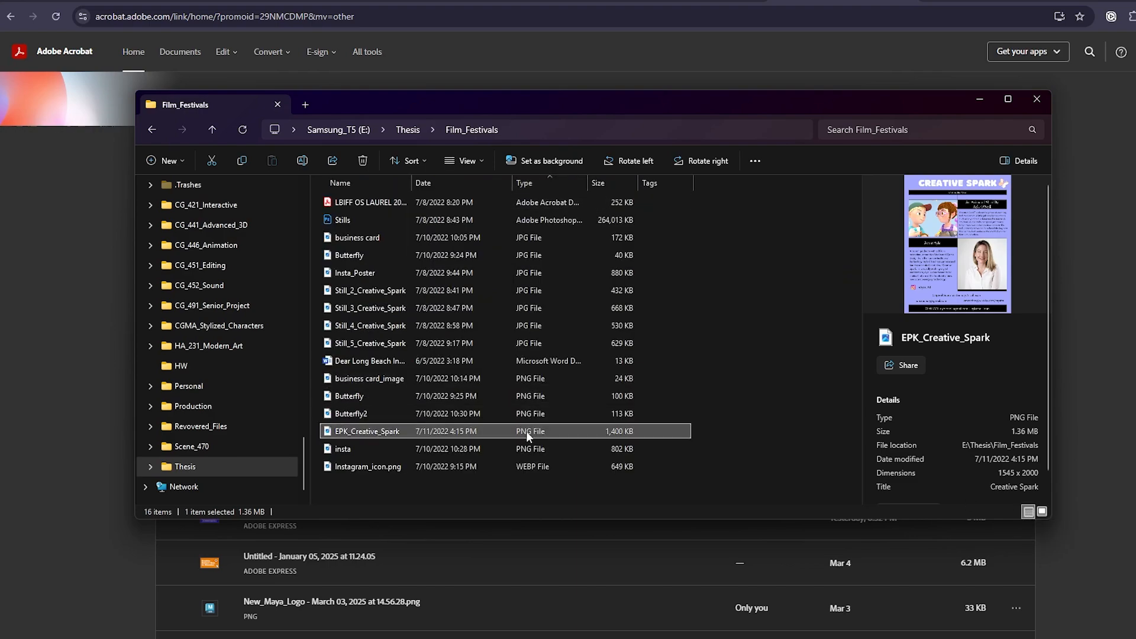
pyautogui.moveTo(741, 468)
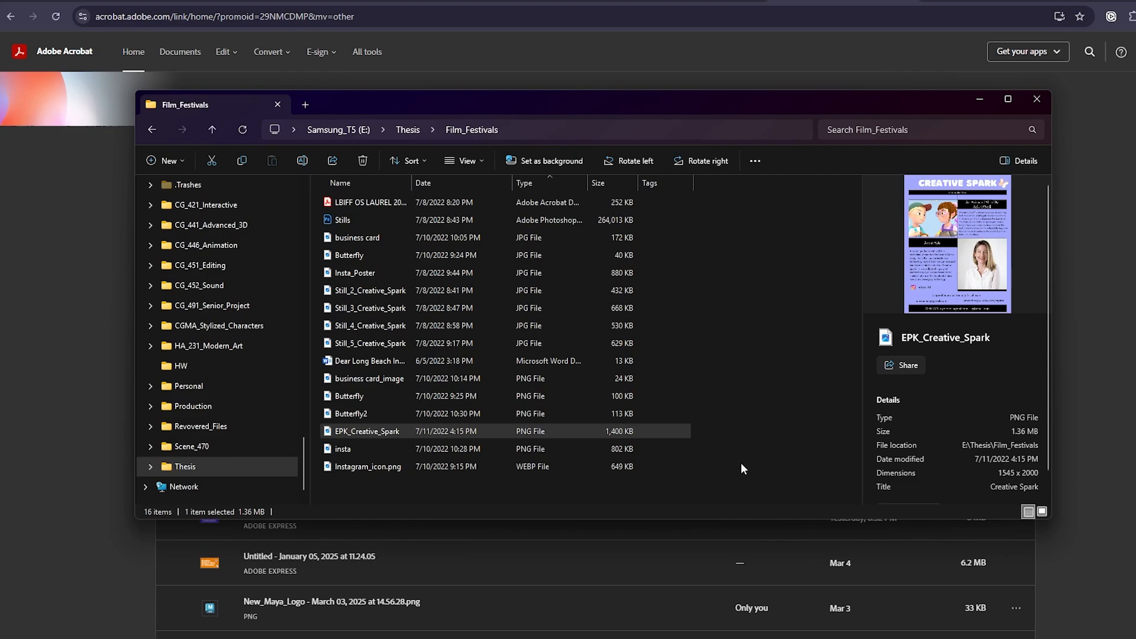
pyautogui.moveTo(1041, 512)
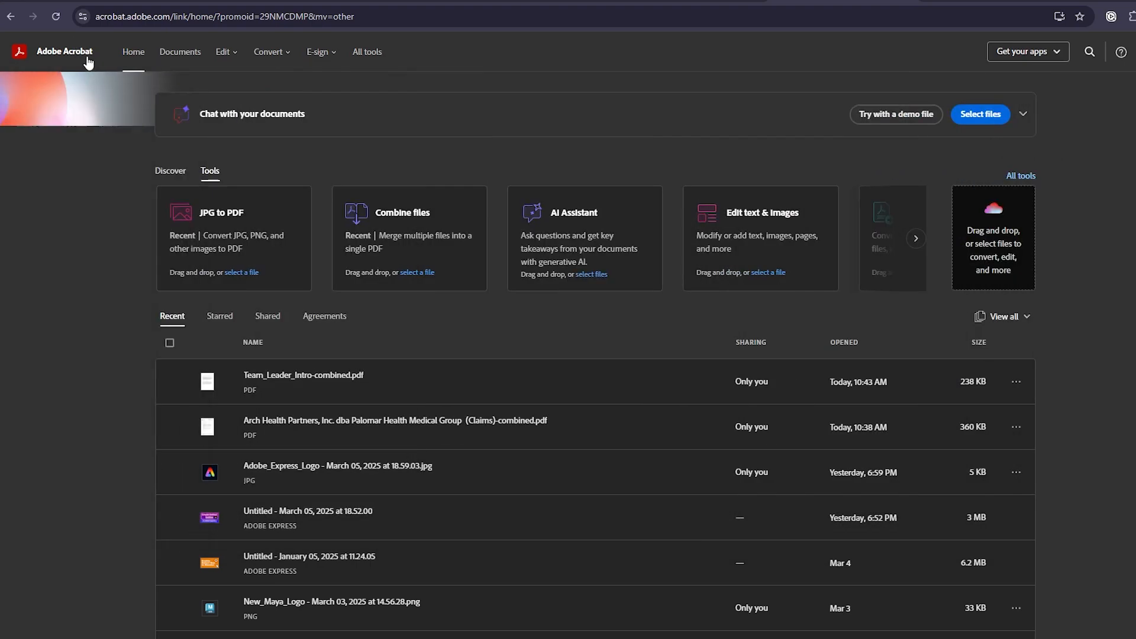
# Choose JPG to PDF from the Convert menu
pyautogui.click(268, 51)
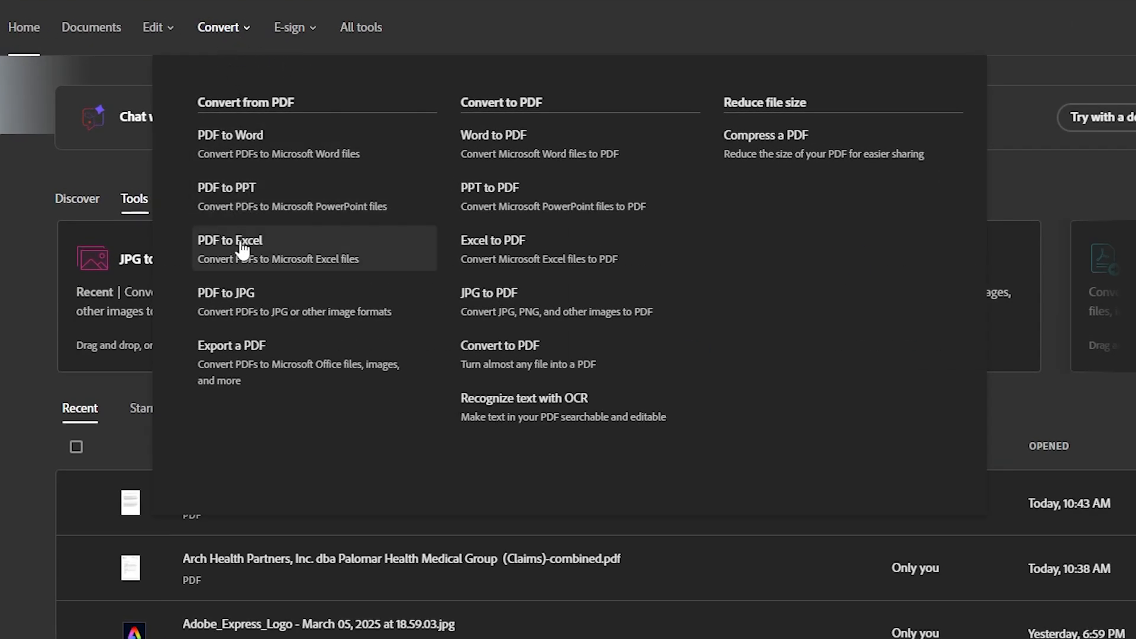
pyautogui.moveTo(426, 380)
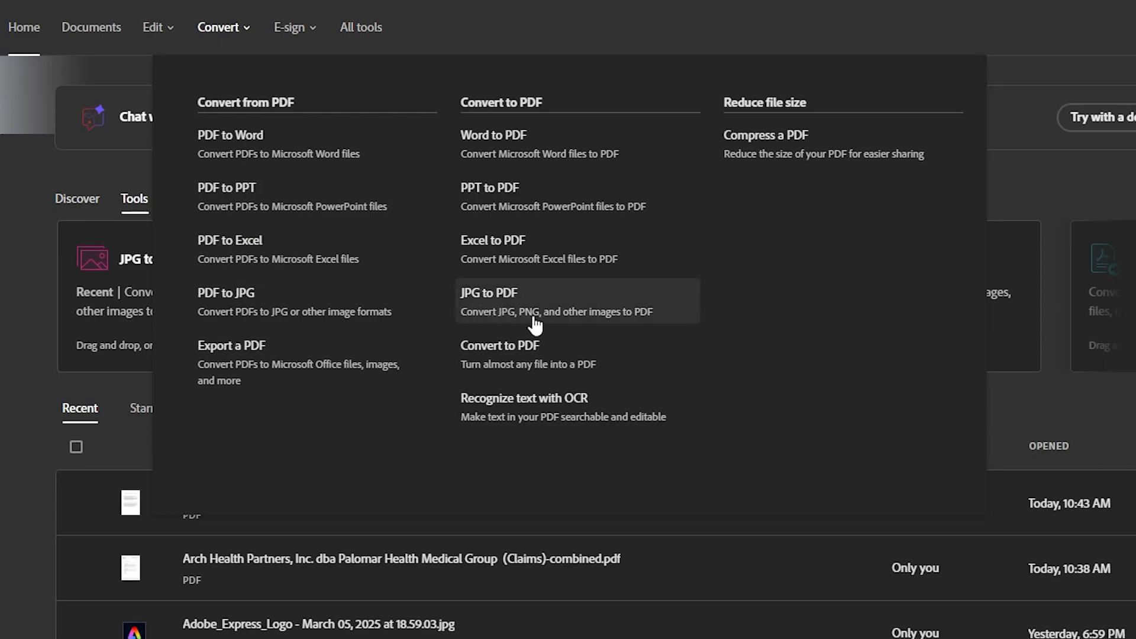
pyautogui.moveTo(529, 307)
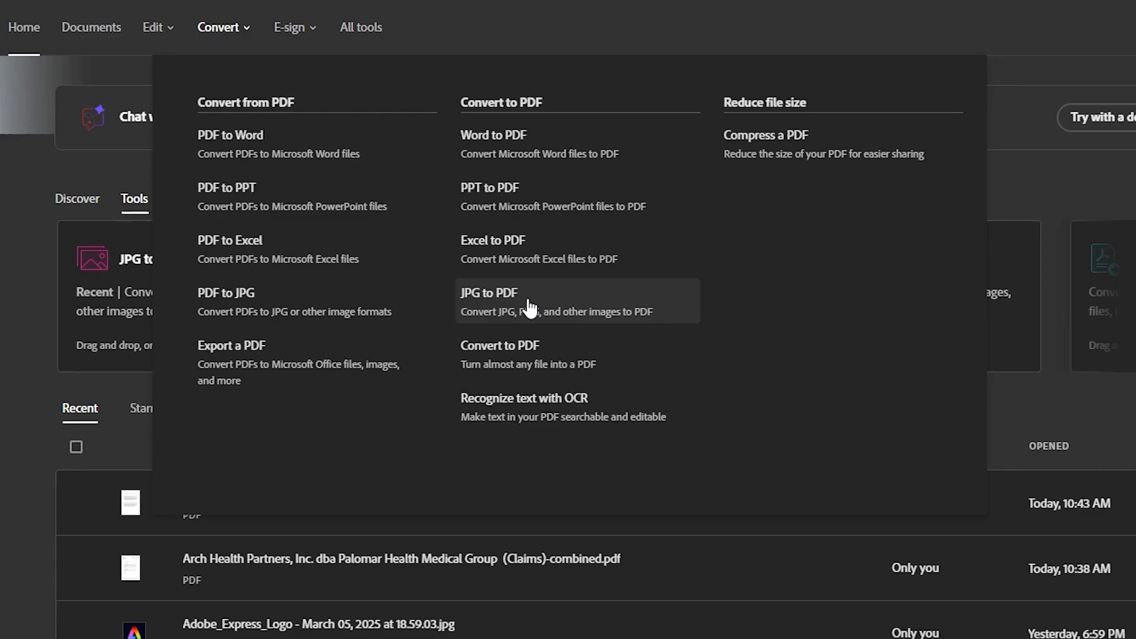
pyautogui.click(488, 292)
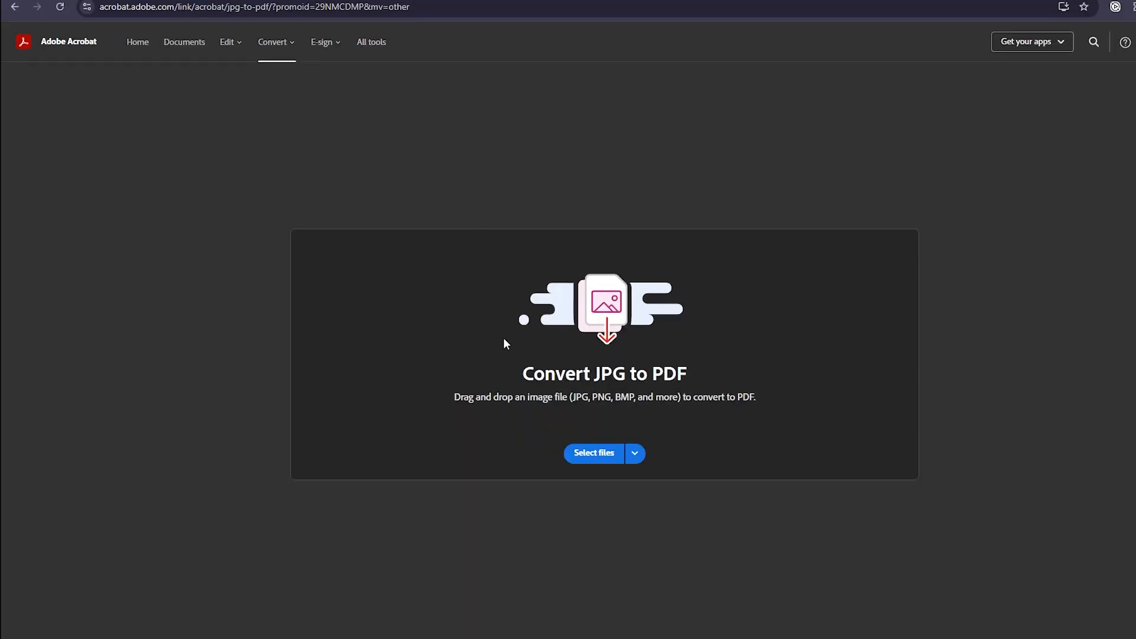
pyautogui.moveTo(607, 341)
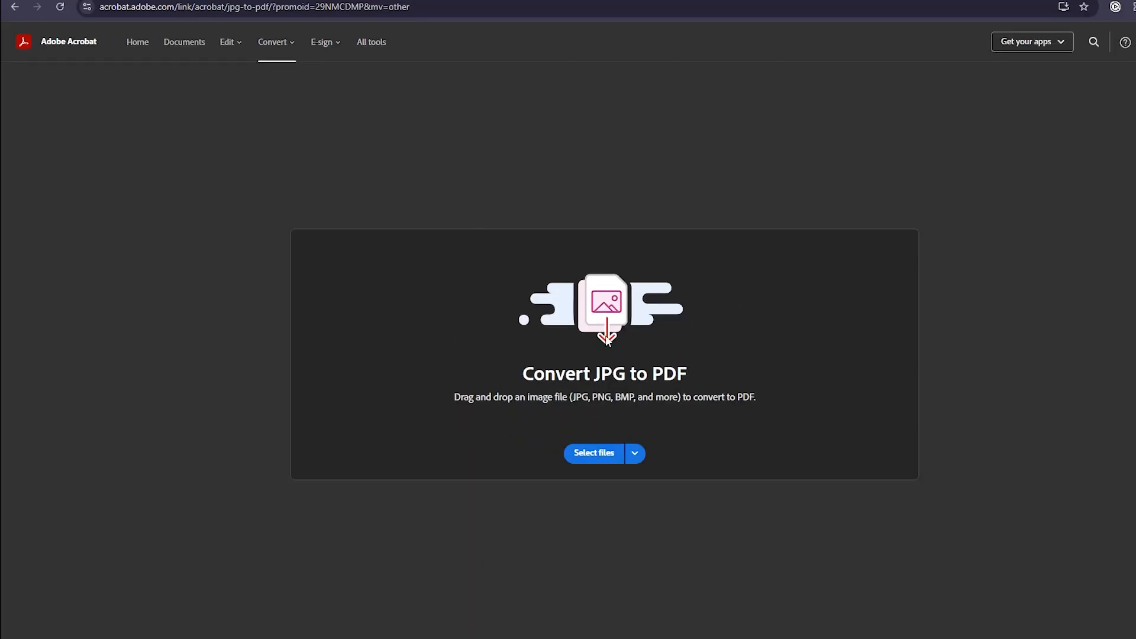
# Select the EPK_Creative_Spark PNG file for conversion to PDF
pyautogui.click(594, 452)
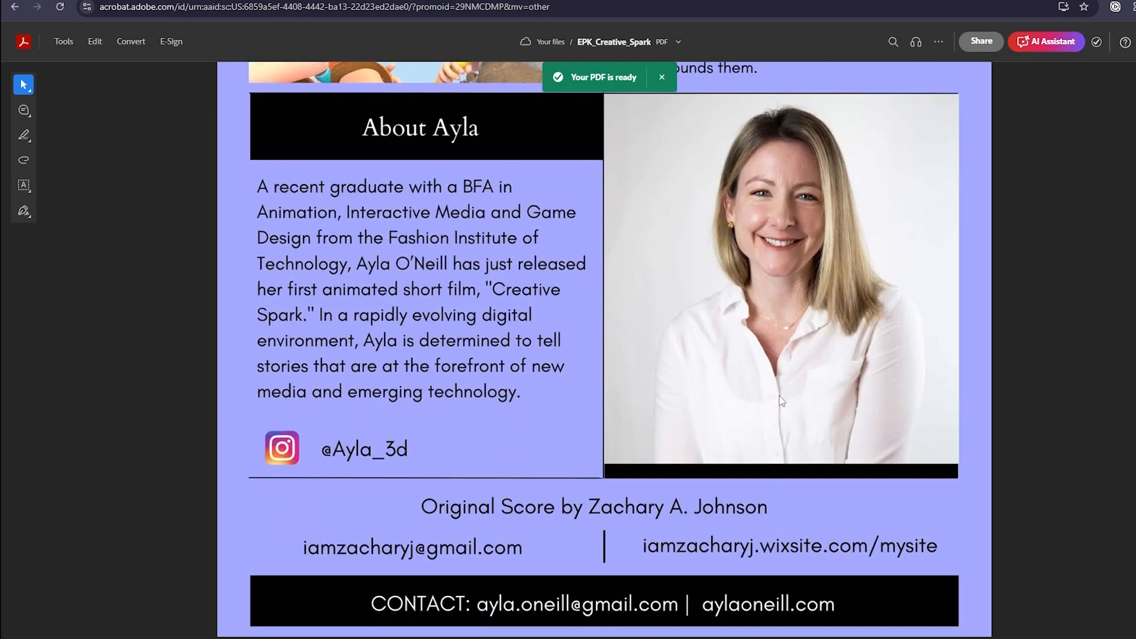
# Download the full-size EPK_Creative_Spark PDF from the 'Print, download, and more' menu
pyautogui.scroll(3)
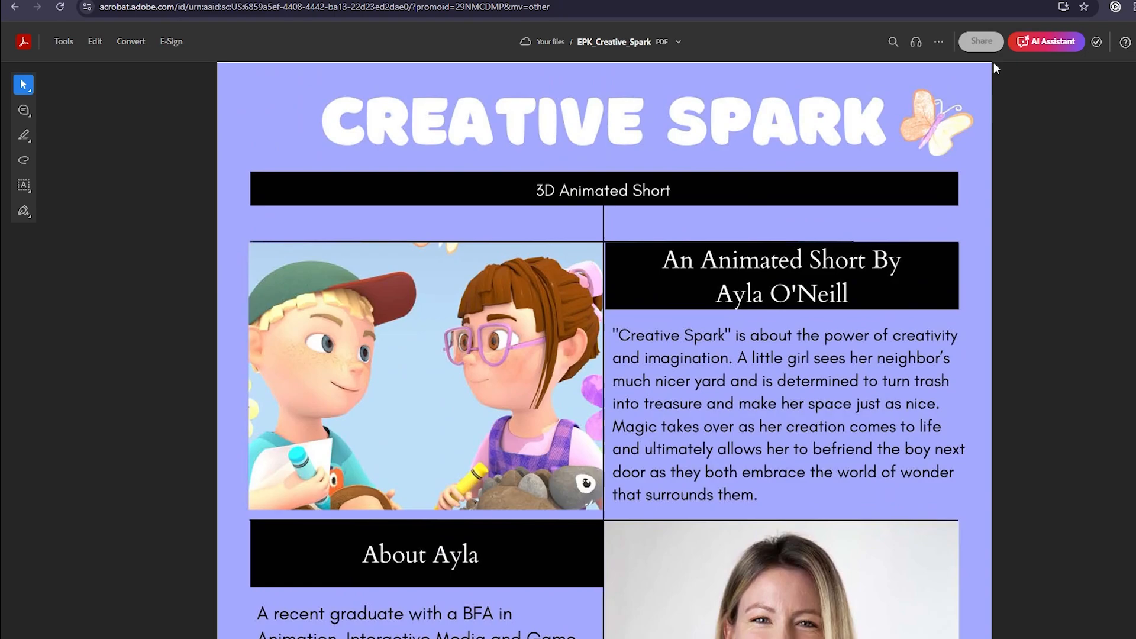
pyautogui.moveTo(980, 41)
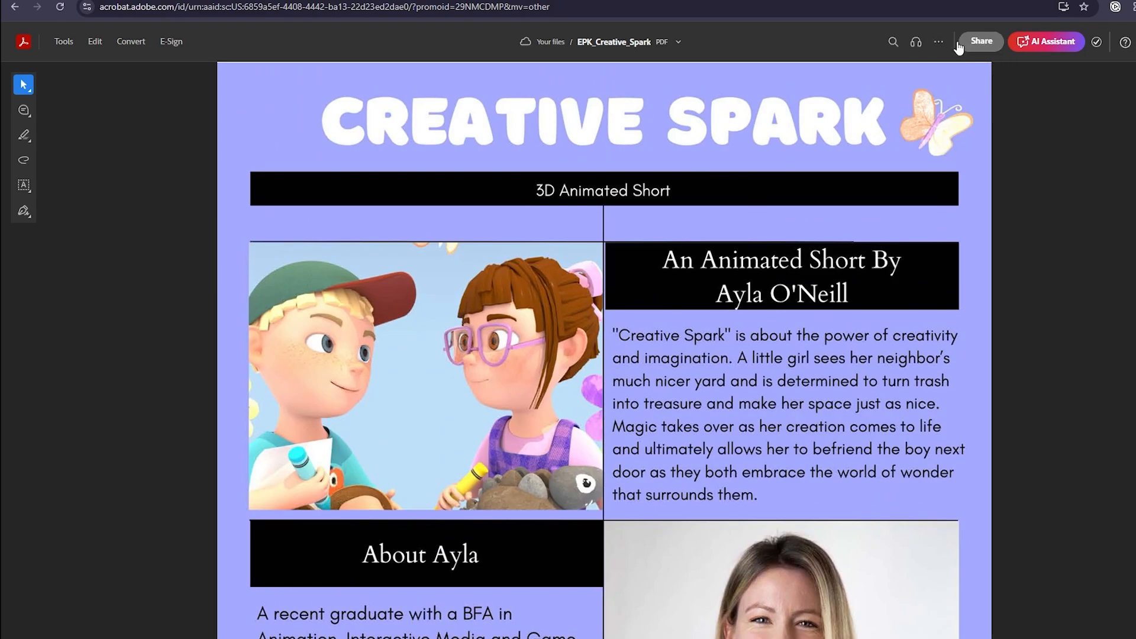
pyautogui.moveTo(937, 41)
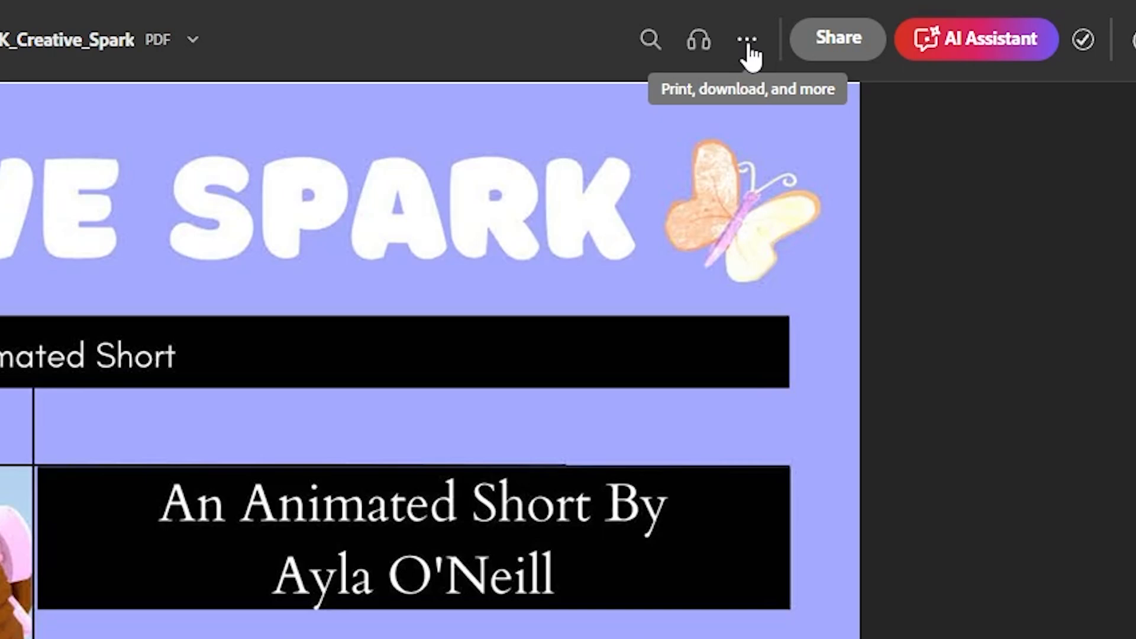
pyautogui.click(746, 39)
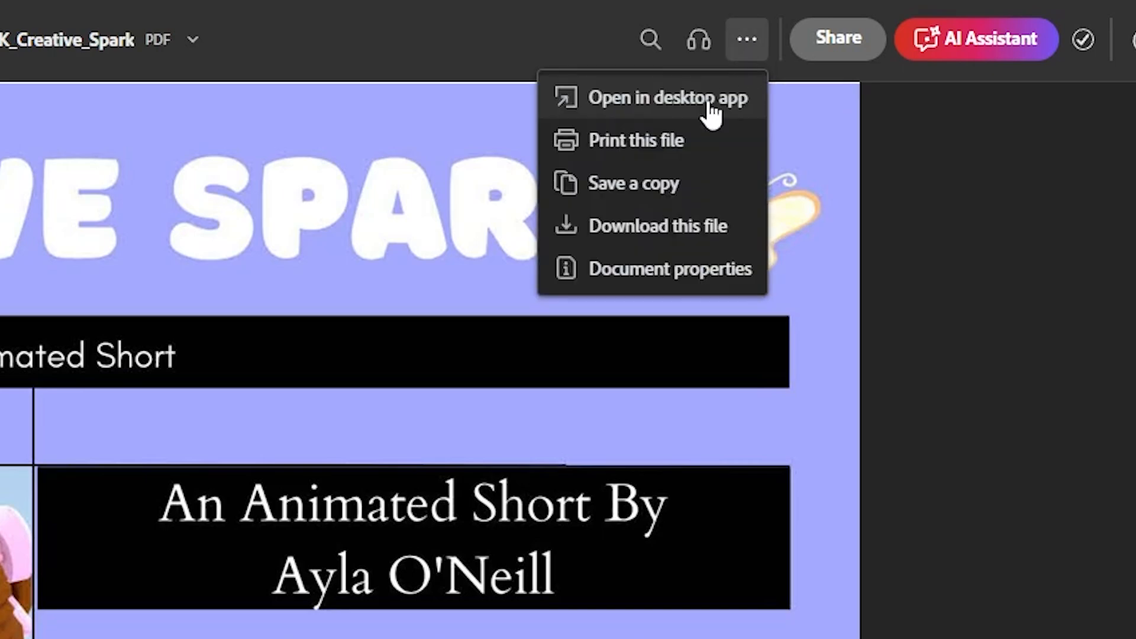
pyautogui.click(657, 226)
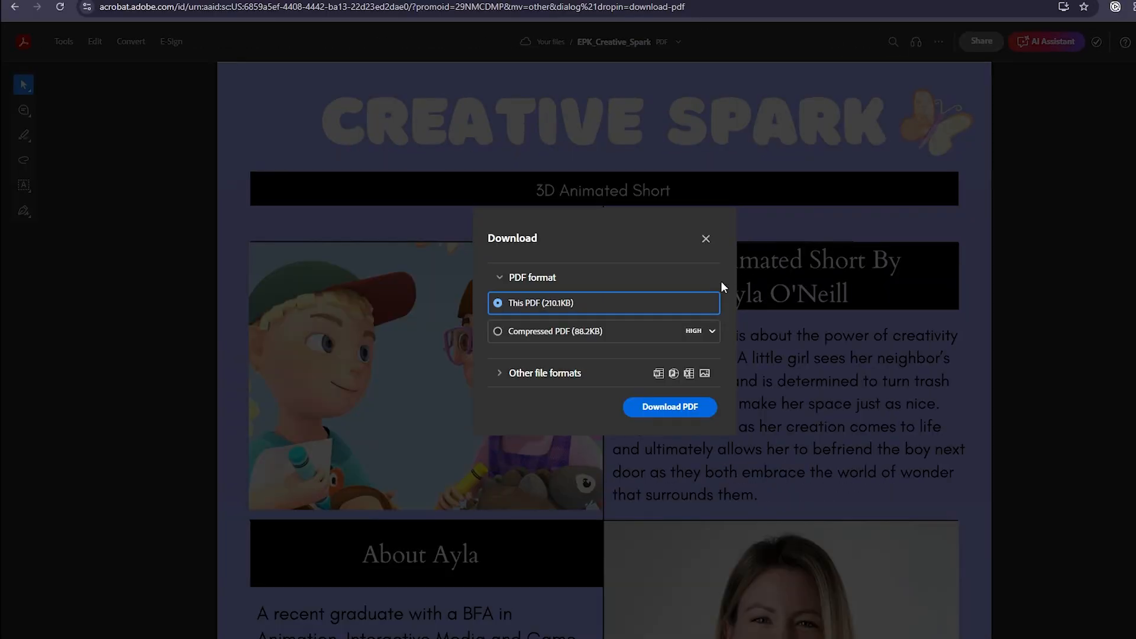
pyautogui.click(704, 238)
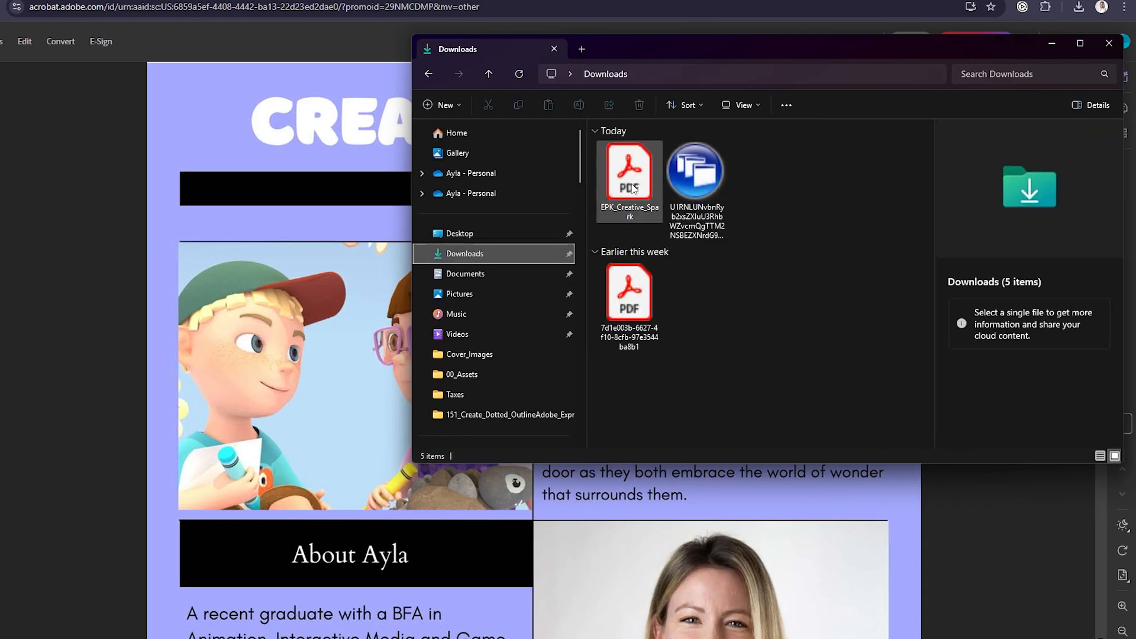
# Open EPK_Creative_Spark.pdf from the Downloads folder in Acrobat desktop
pyautogui.click(628, 174)
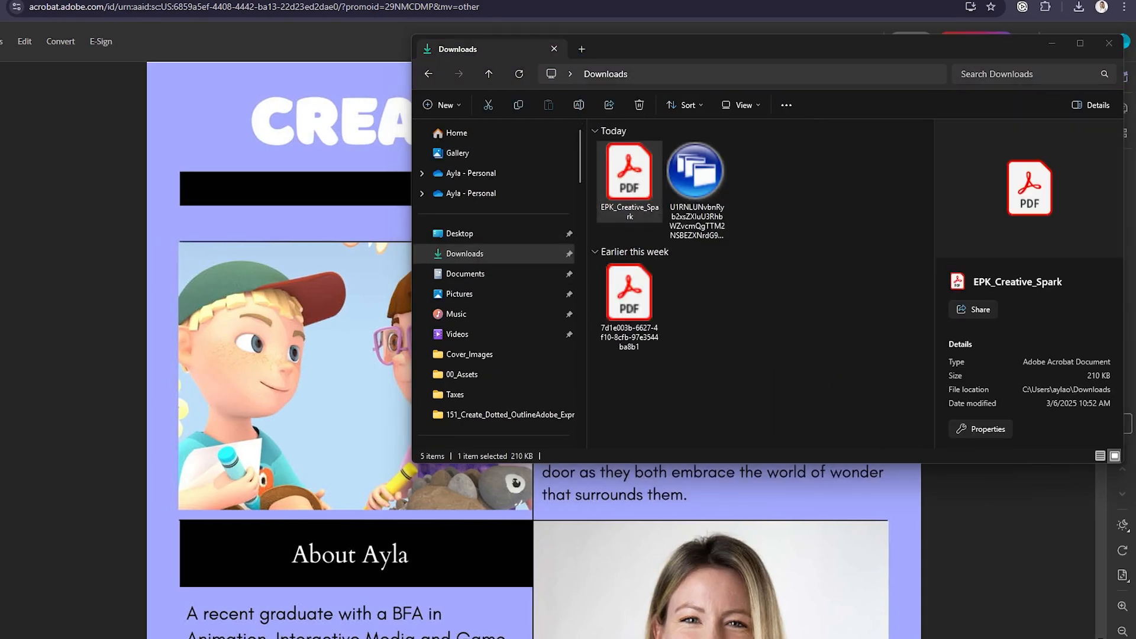
pyautogui.doubleClick(628, 171)
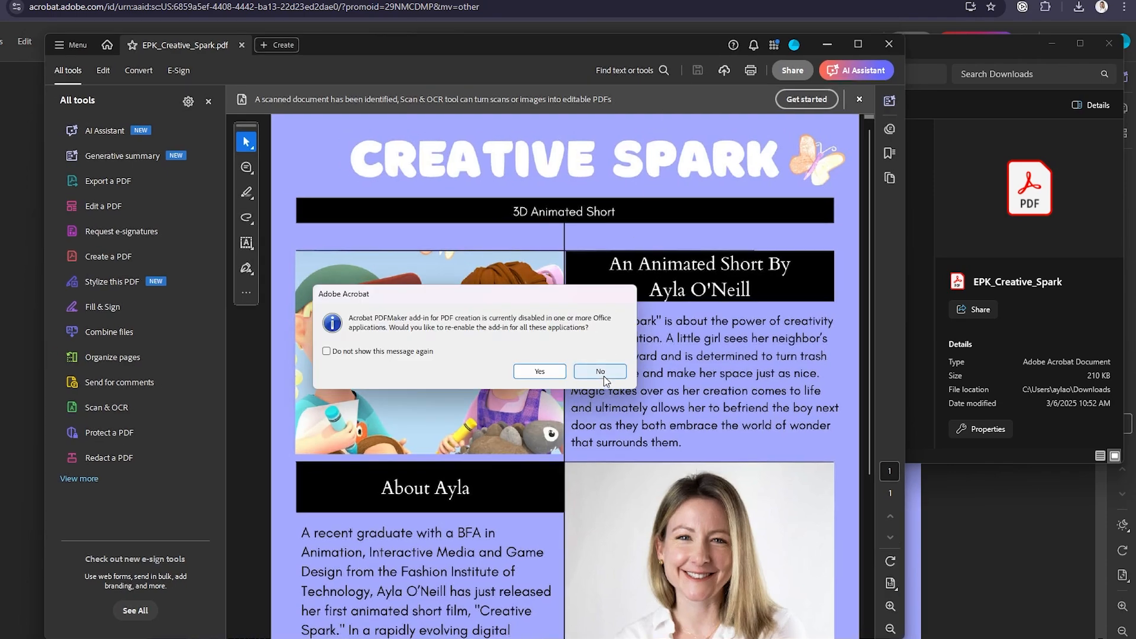
# Answer No to the prompt about re-enabling the PDFMaker add-in
pyautogui.click(599, 371)
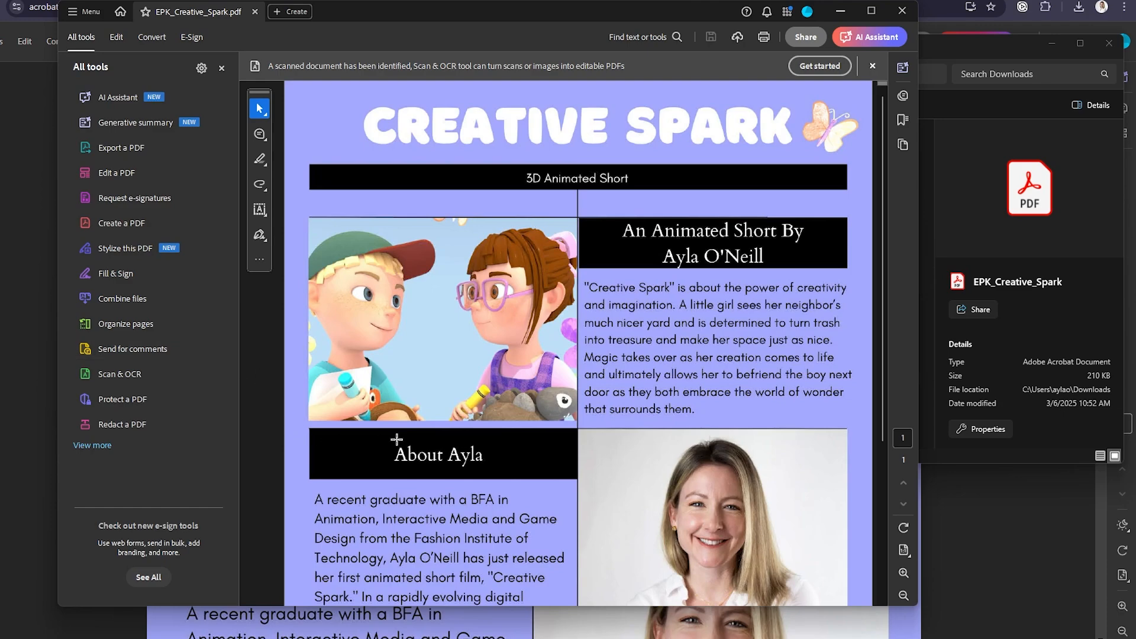
pyautogui.moveTo(375, 459)
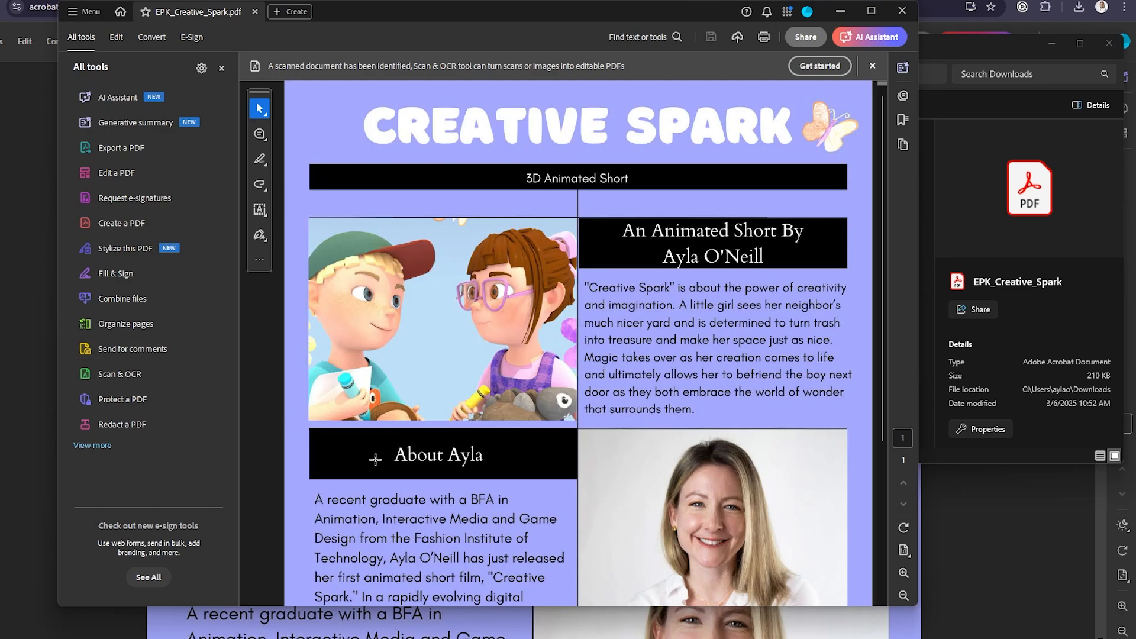